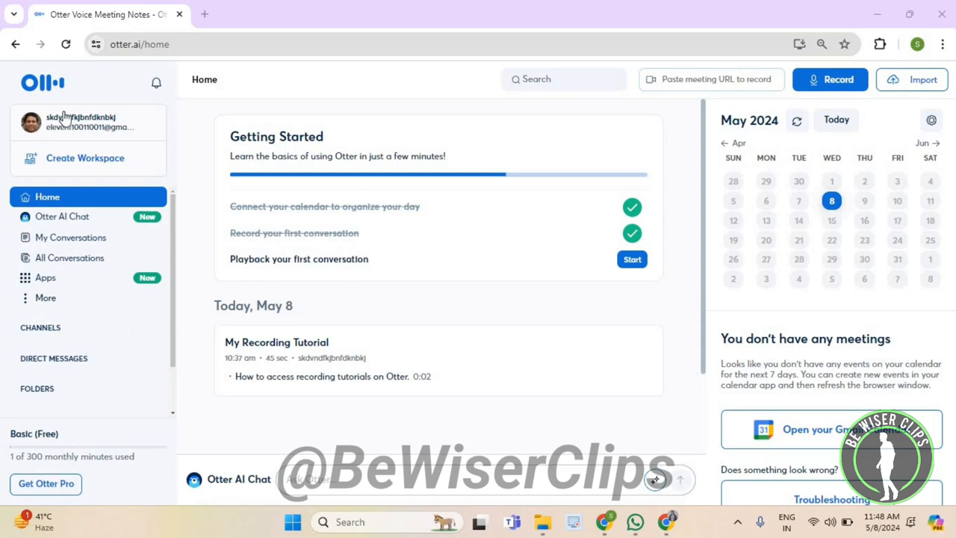
Step: Choose Account Settings from the profile name dropdown in the sidebar
left_click(82, 122)
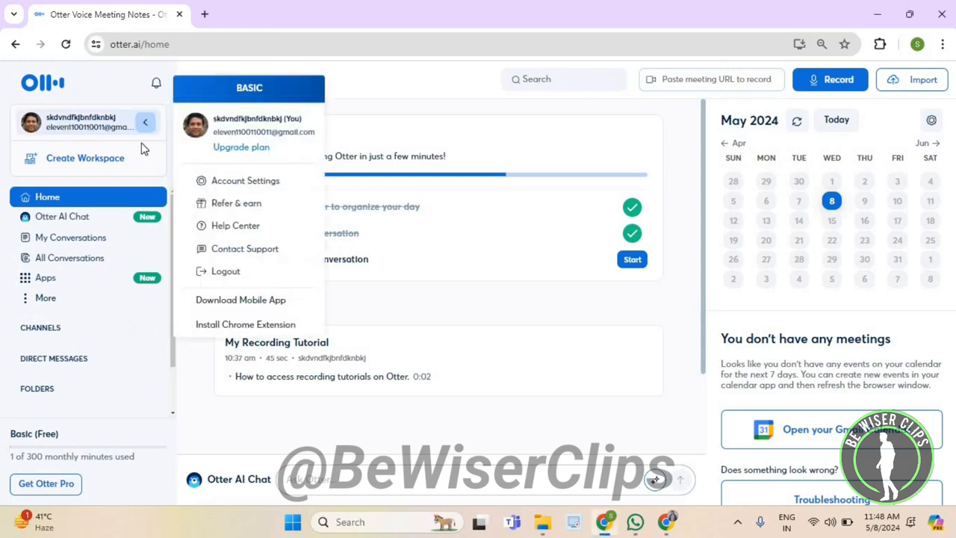
left_click(245, 181)
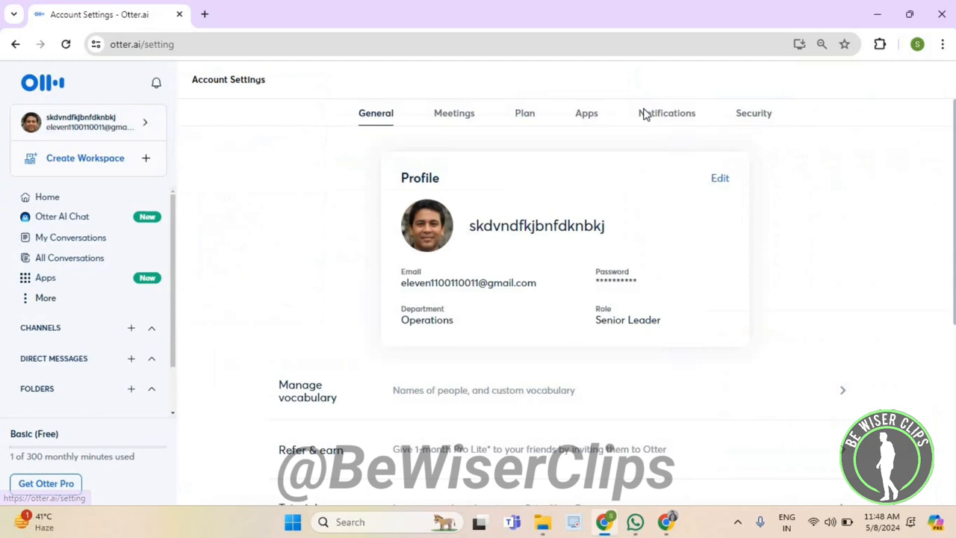
Step: Under Notifications, expand My Conversations and switch its Email toggle on
left_click(666, 113)
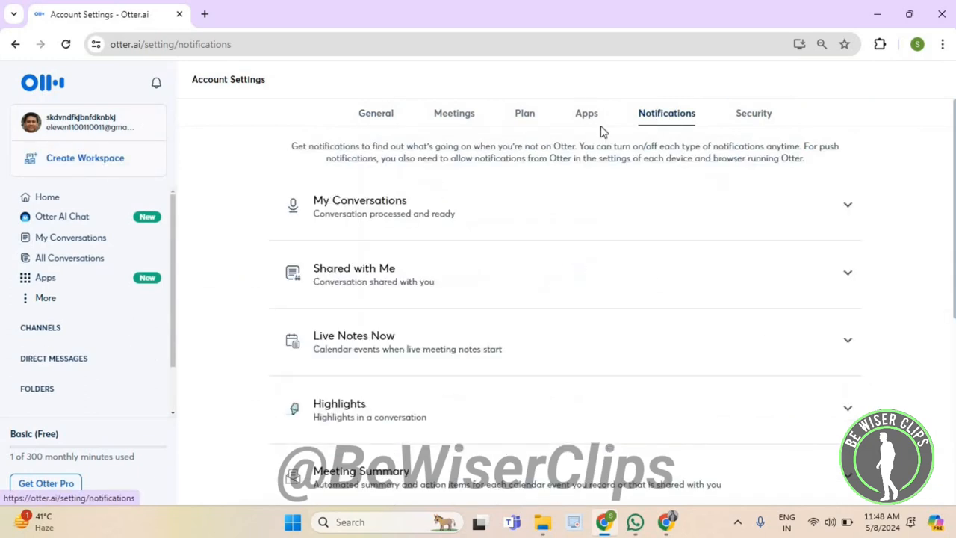
mouse_move(353, 207)
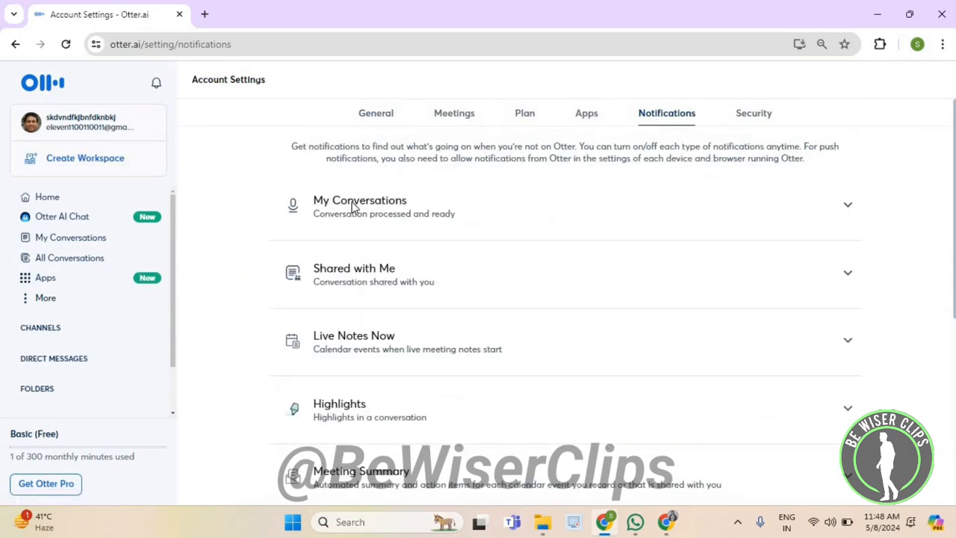
left_click(360, 206)
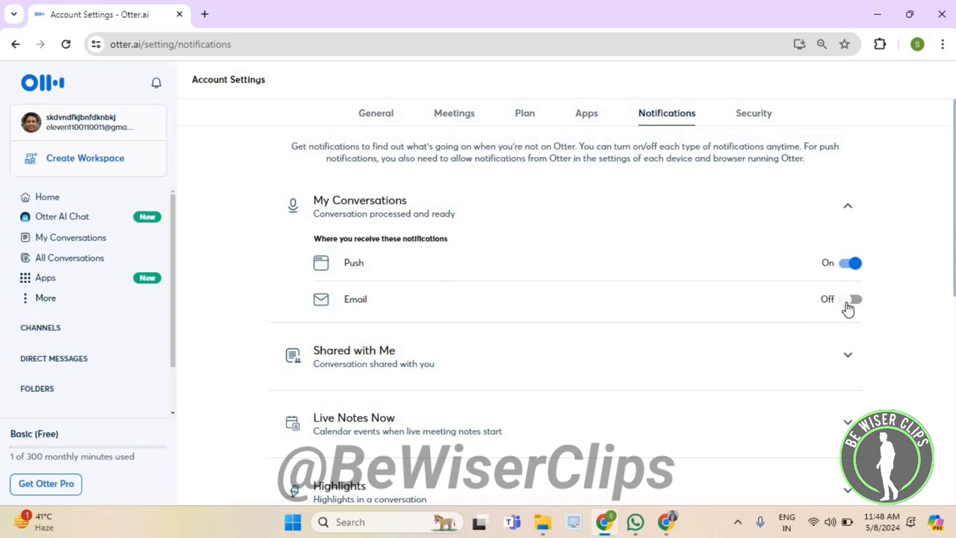
left_click(851, 299)
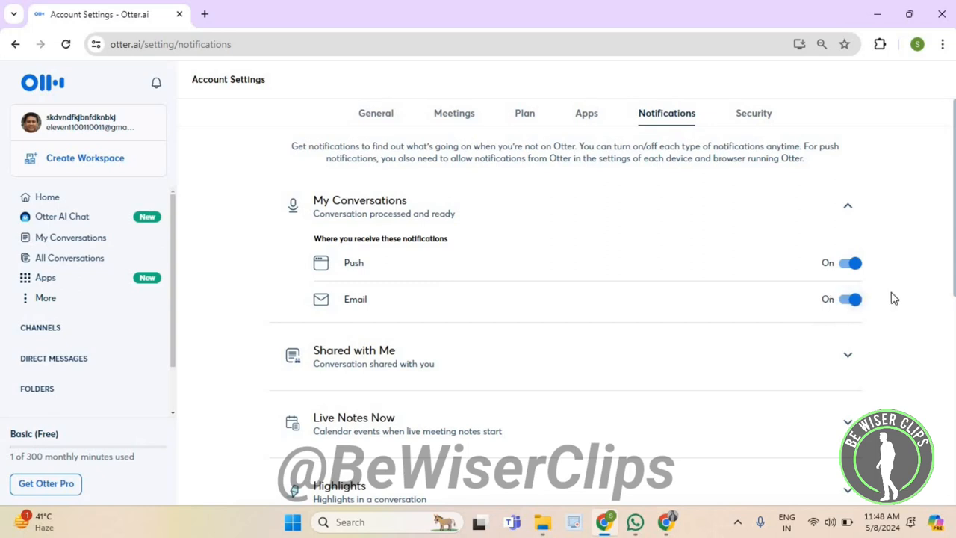